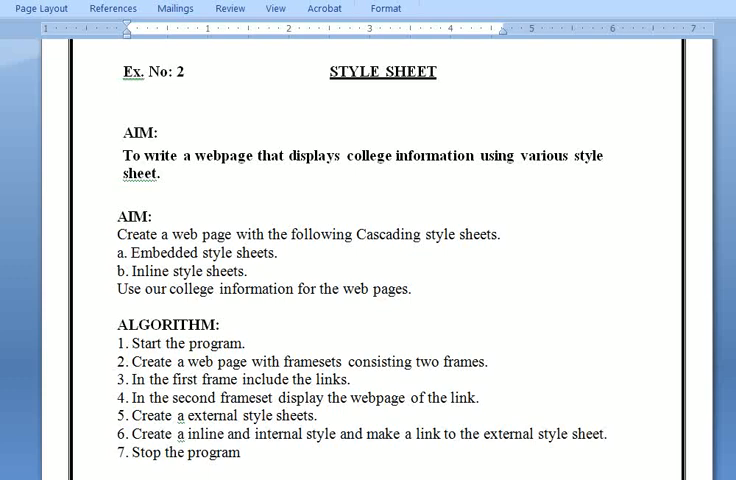
# Review the aim sentence and scroll down through the lab record.
pyautogui.moveTo(118, 156); pyautogui.dragTo(160, 174)
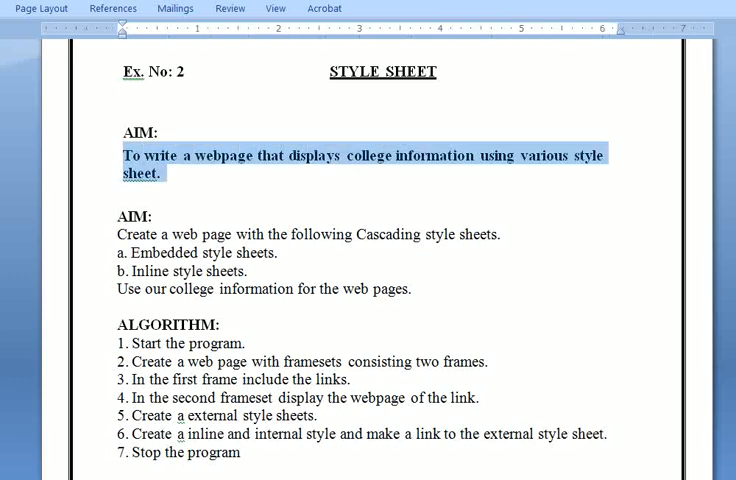
pyautogui.scroll(-3)
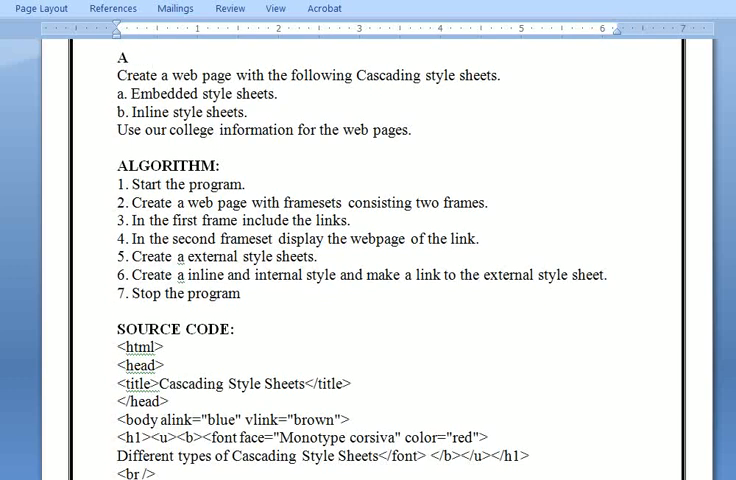
pyautogui.scroll(-3)
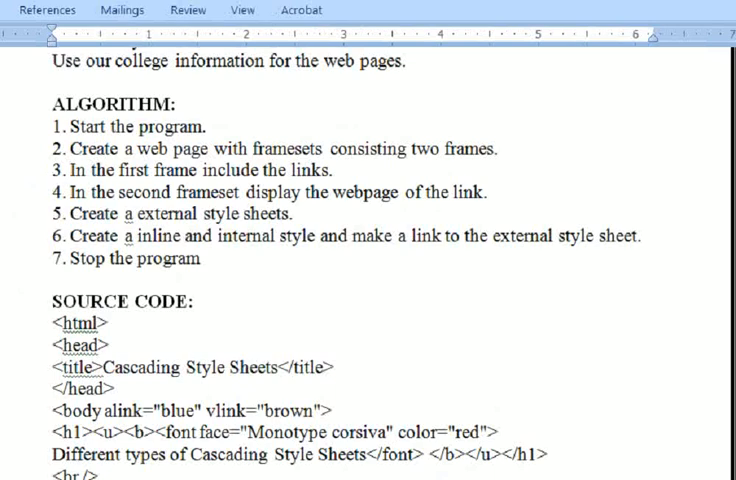
pyautogui.scroll(-3)
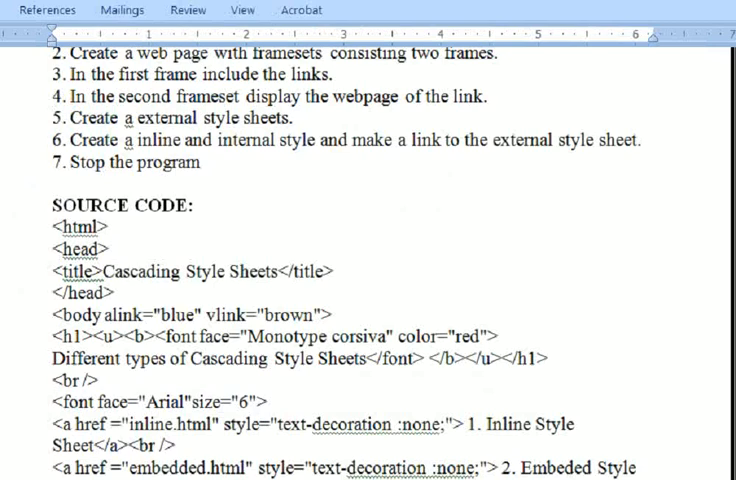
pyautogui.scroll(-3)
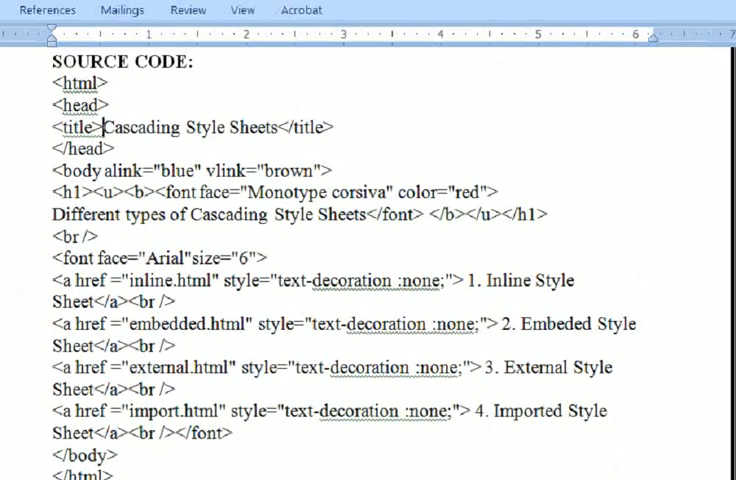
# Pick out the Cascading Style Sheets title, font size 6 and the first link's href in the code.
pyautogui.moveTo(104, 128); pyautogui.dragTo(280, 128)
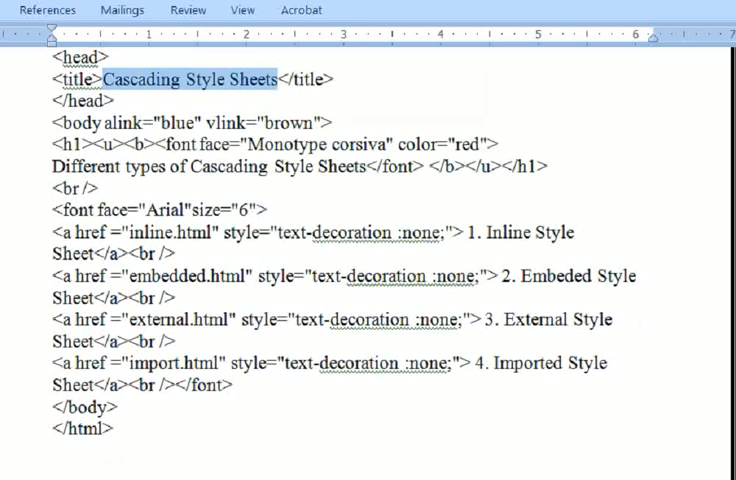
pyautogui.doubleClick(176, 126)
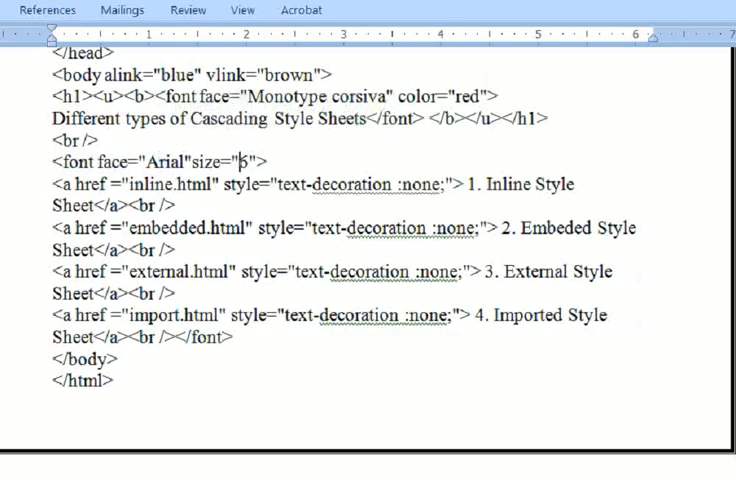
pyautogui.write('6')
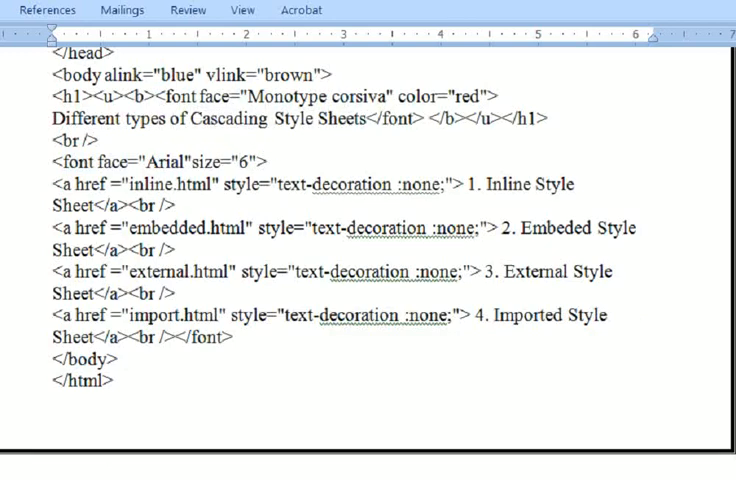
pyautogui.doubleClick(76, 184)
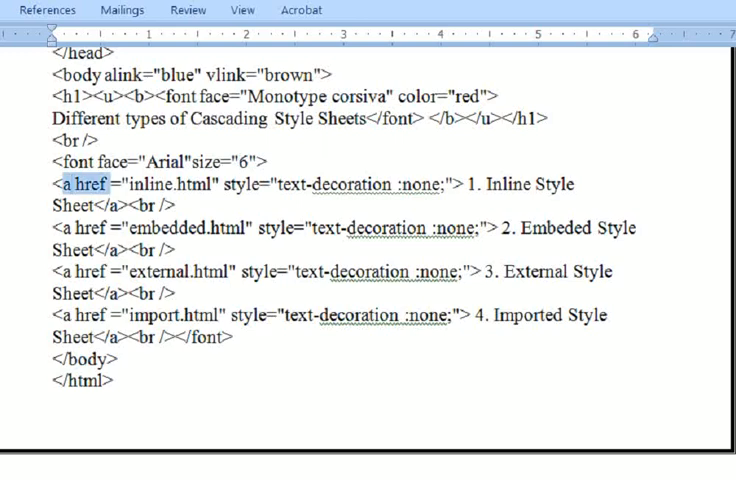
pyautogui.doubleClick(160, 184)
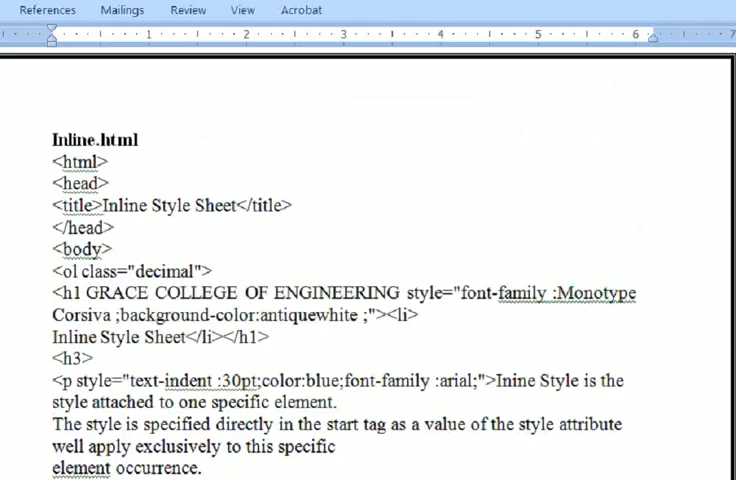
# Open the style webpage in Internet Explorer and show the Grace College of Engineering page.
pyautogui.scroll(-3)
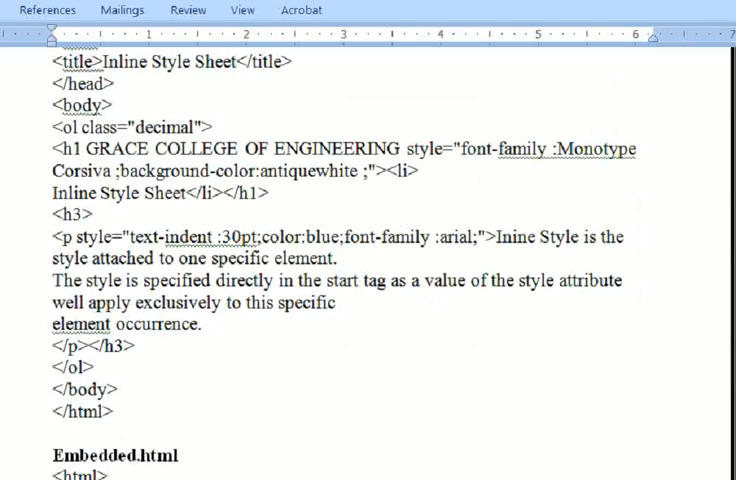
pyautogui.scroll(-3)
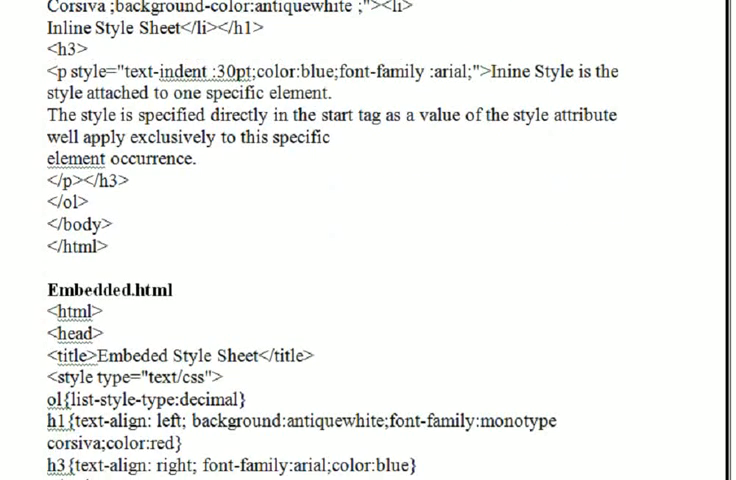
pyautogui.scroll(-3)
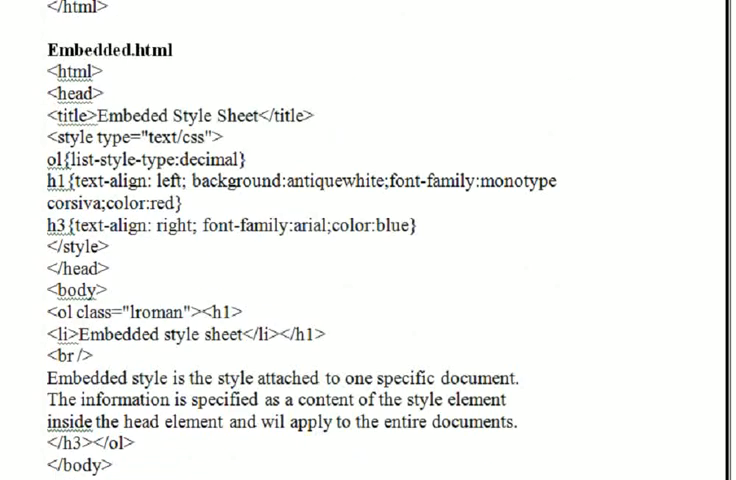
pyautogui.scroll(-3)
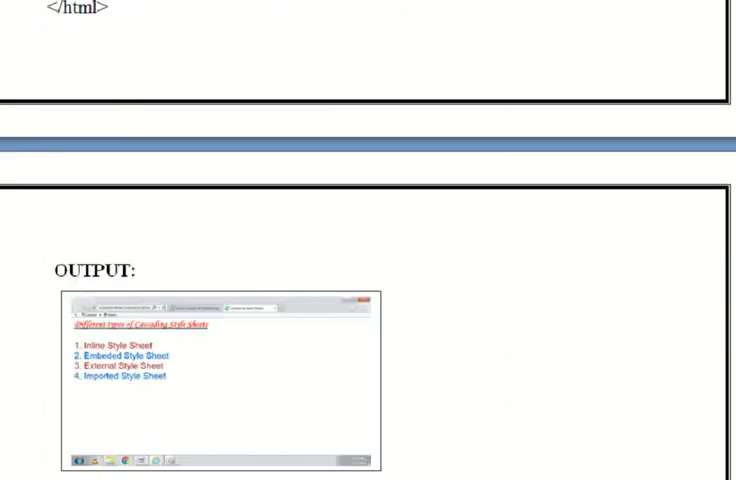
pyautogui.scroll(-3)
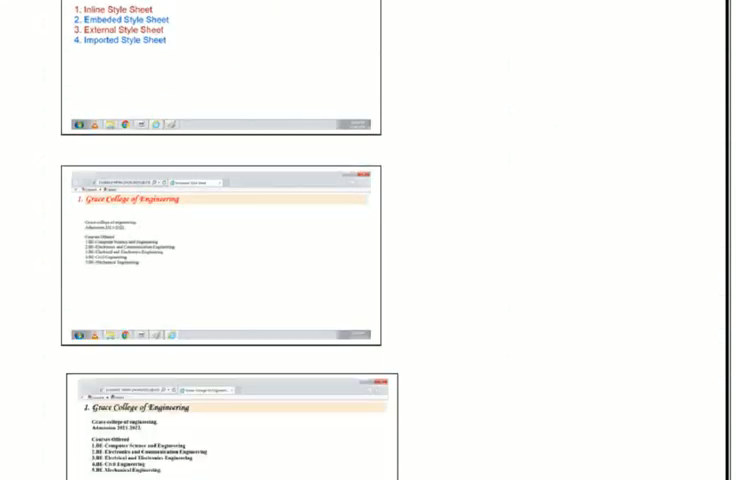
pyautogui.scroll(-3)
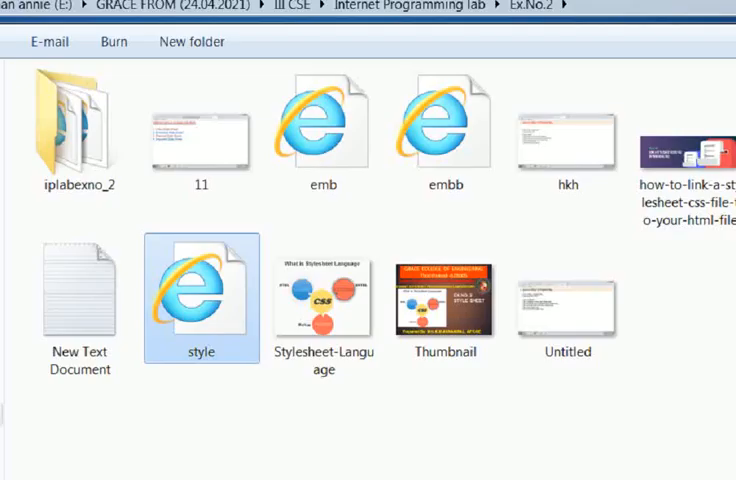
pyautogui.doubleClick(200, 296)
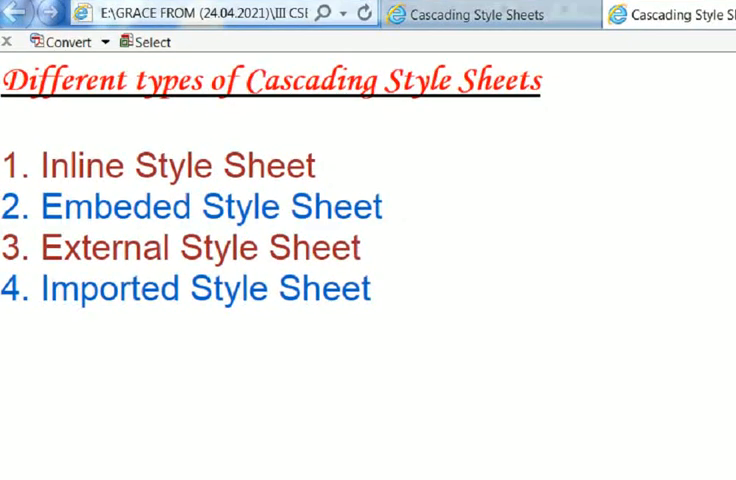
pyautogui.click(664, 14)
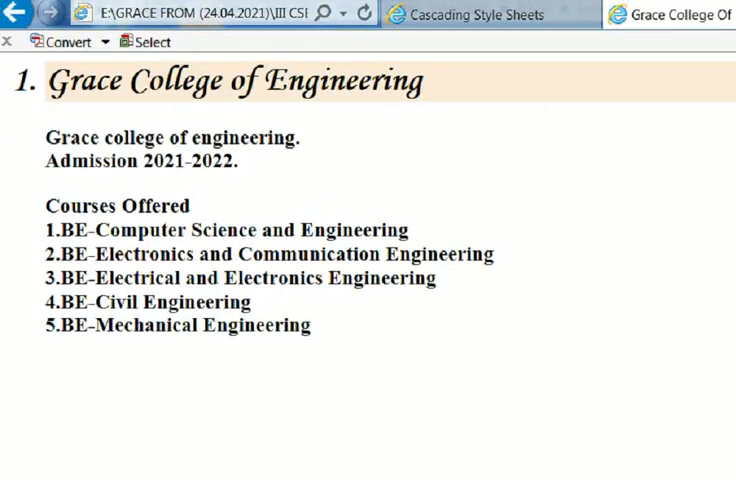